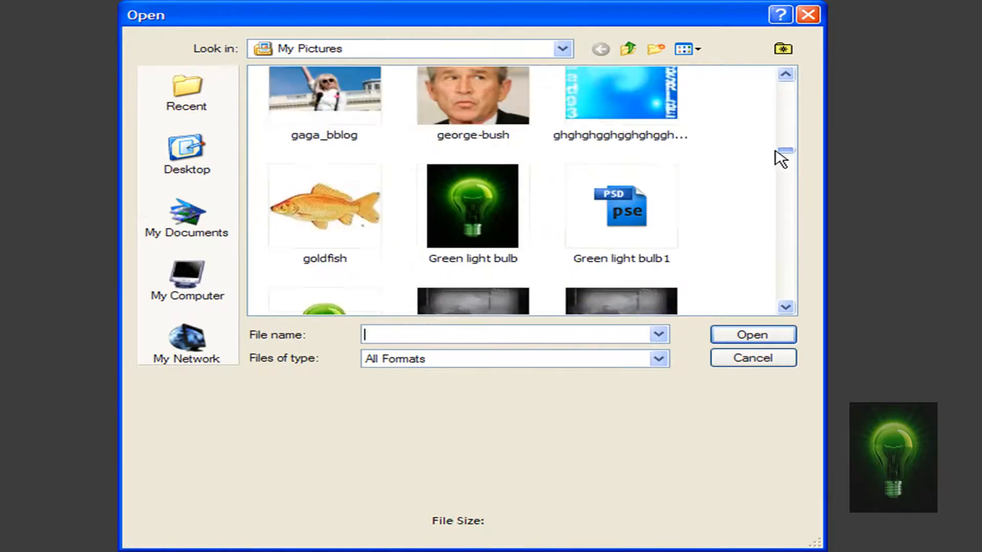
# Locate Barack_Obama in My Pictures and open it as the working image.
pyautogui.scroll(-3)
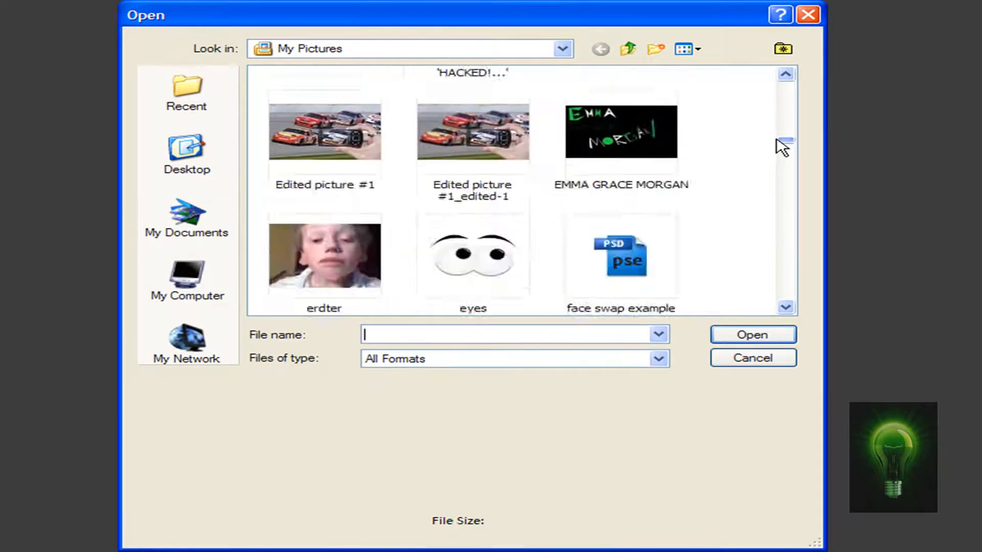
pyautogui.scroll(-3)
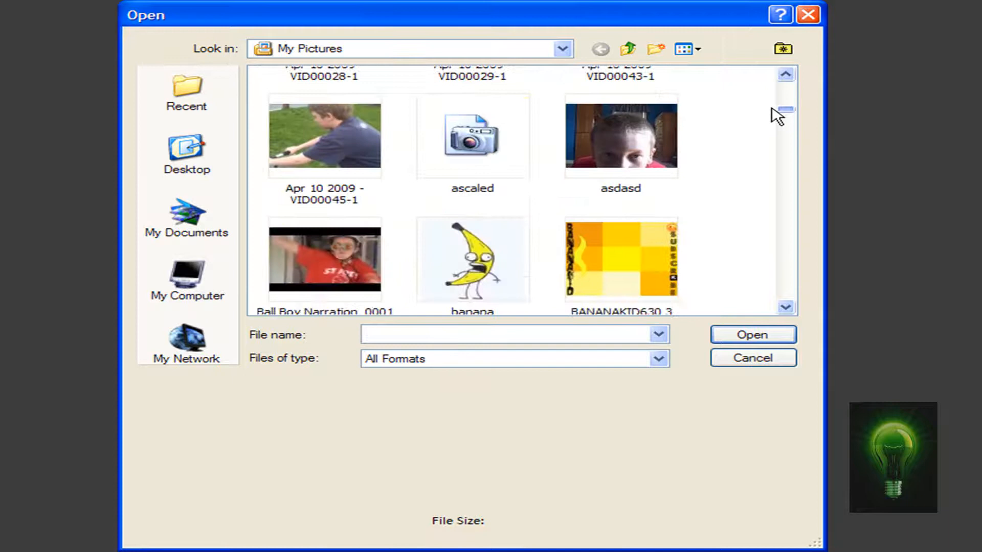
pyautogui.scroll(-3)
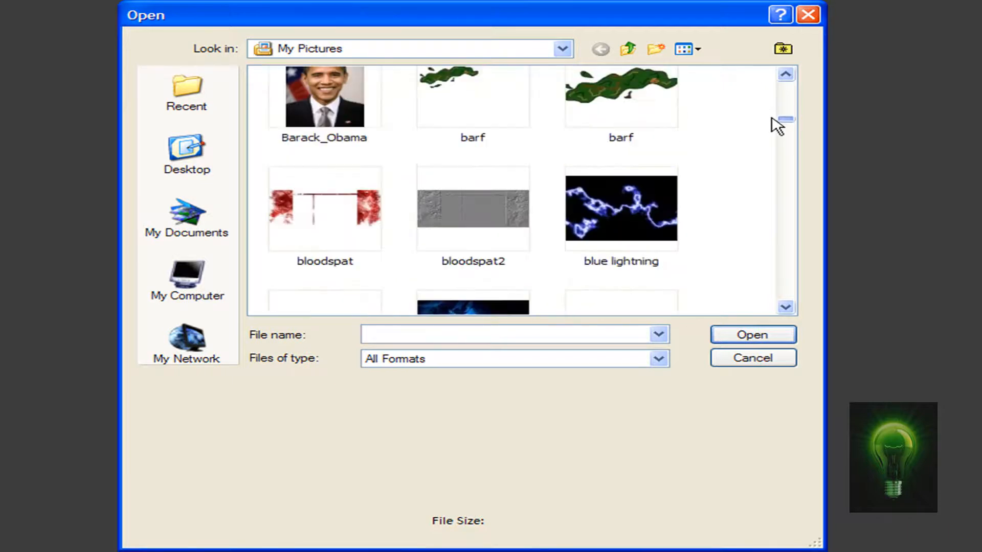
pyautogui.scroll(-3)
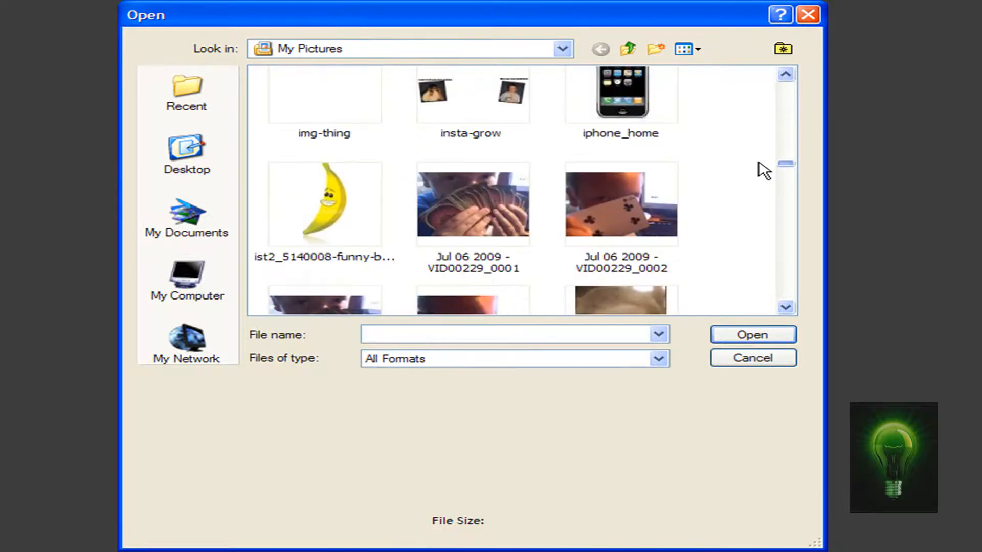
pyautogui.scroll(-3)
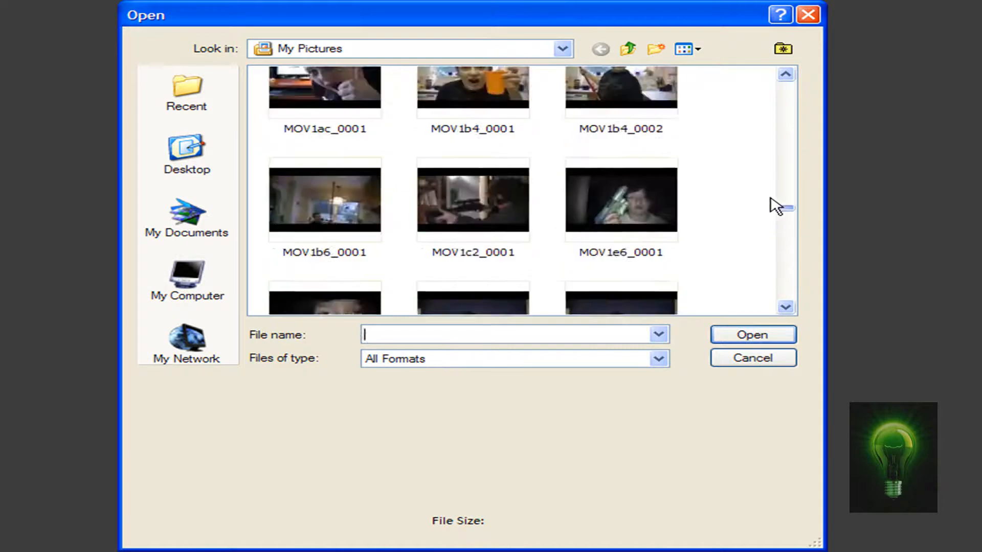
pyautogui.scroll(-3)
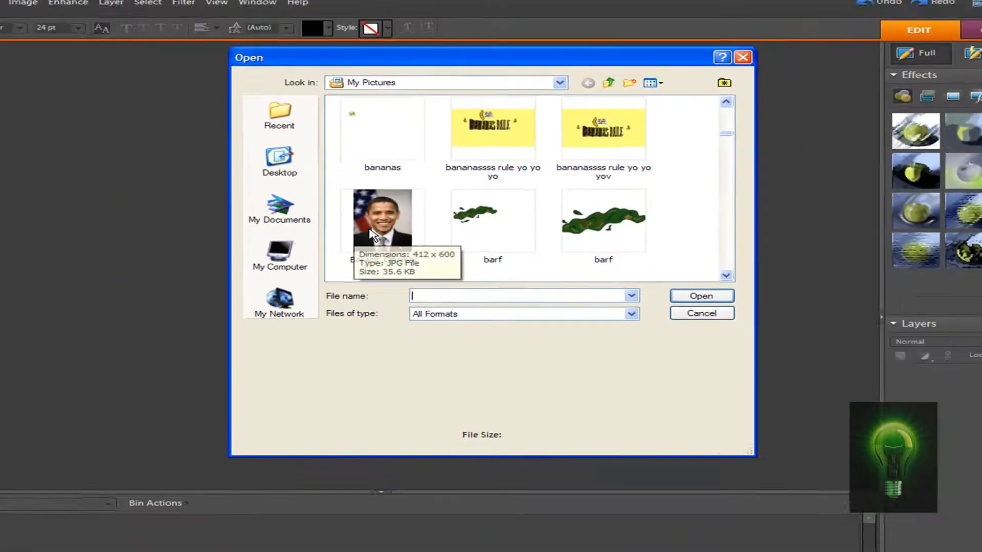
pyautogui.doubleClick(381, 219)
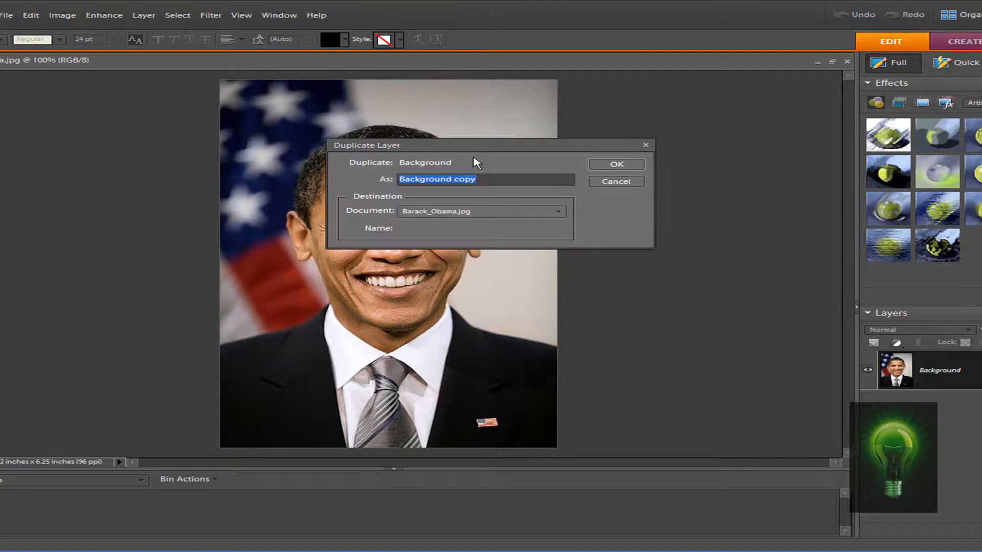
# Duplicate the background layer and raise the copy's brightness to +29 via Brightness/Contrast.
pyautogui.click(616, 164)
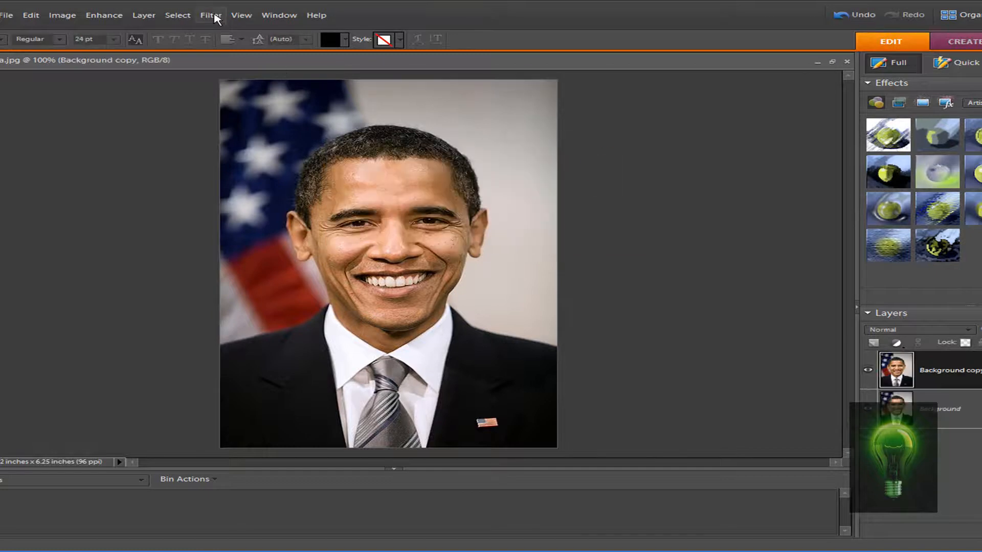
pyautogui.click(104, 16)
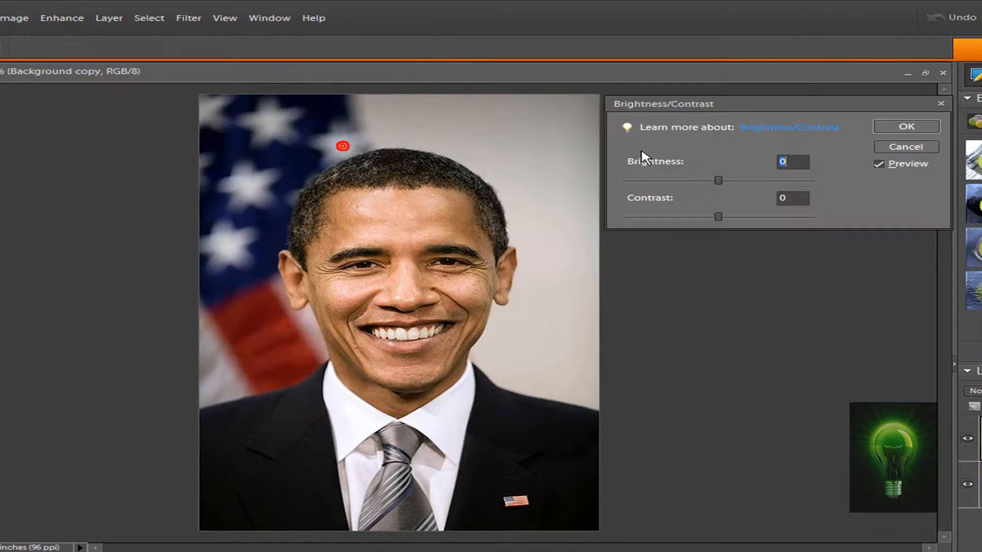
pyautogui.moveTo(718, 180); pyautogui.dragTo(737, 180)
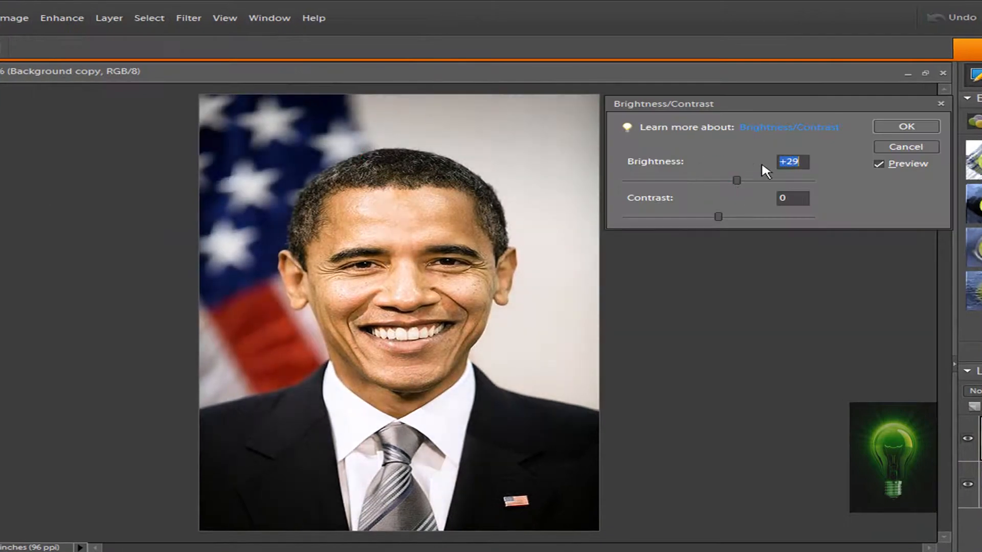
pyautogui.click(905, 126)
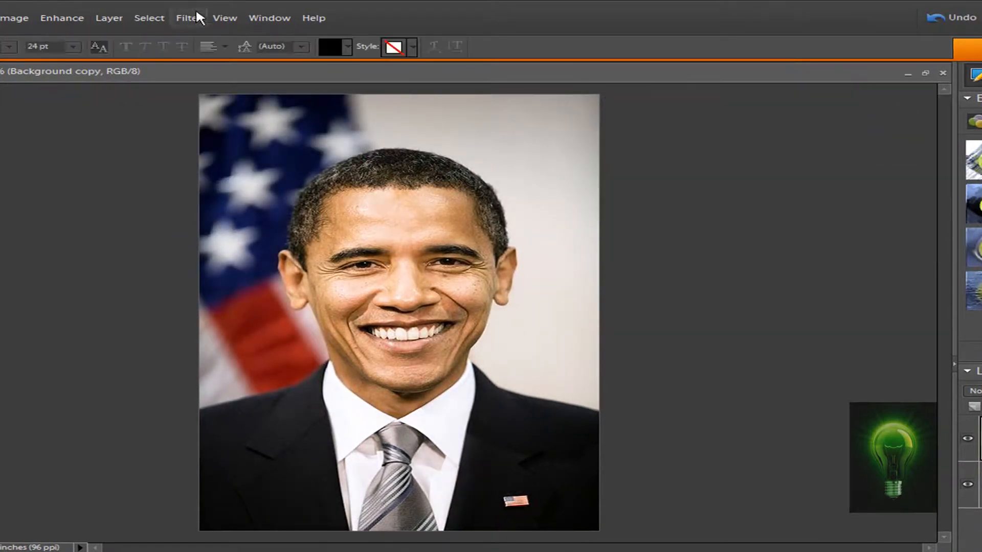
# Start Filter > Distort > Liquify on the layer and try a trial distortion around the nose.
pyautogui.click(189, 17)
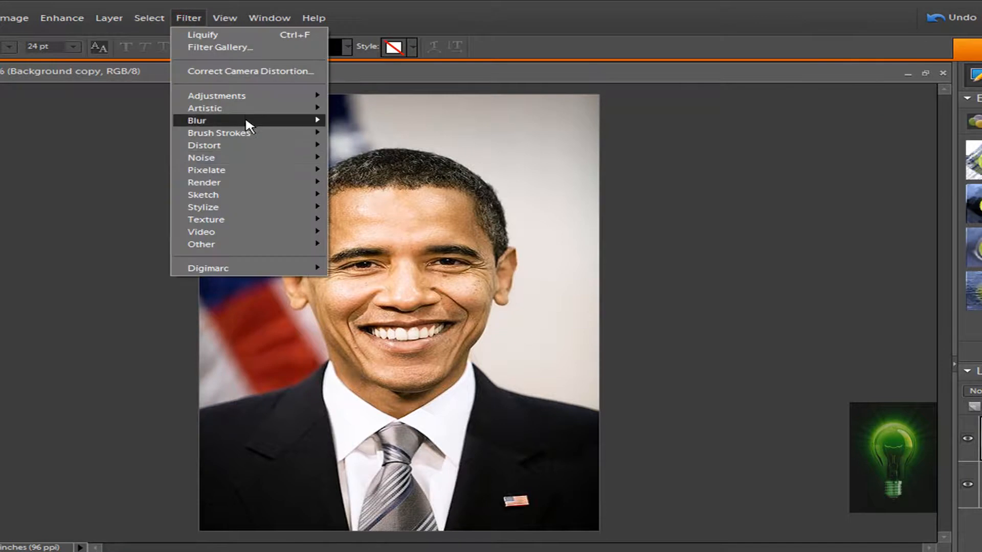
pyautogui.moveTo(204, 145)
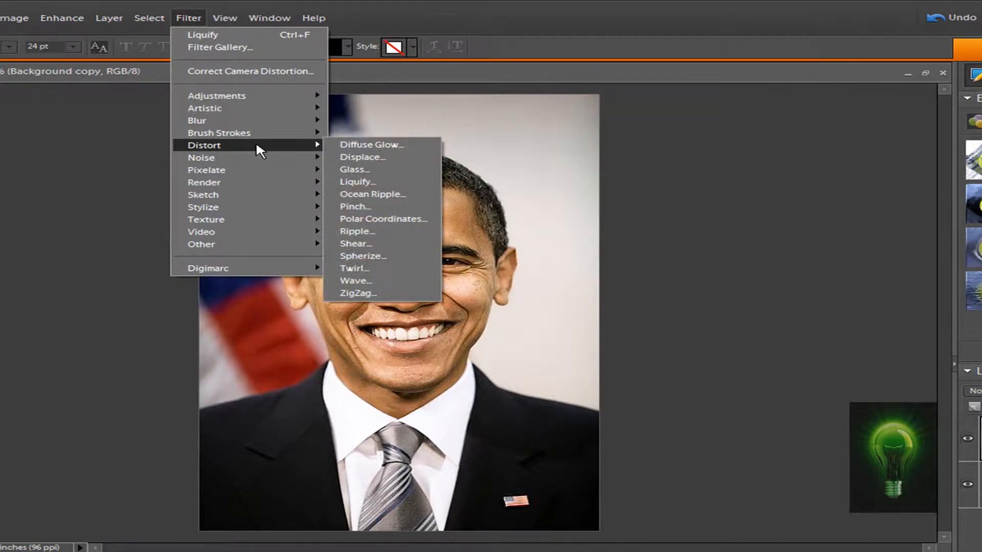
pyautogui.click(356, 182)
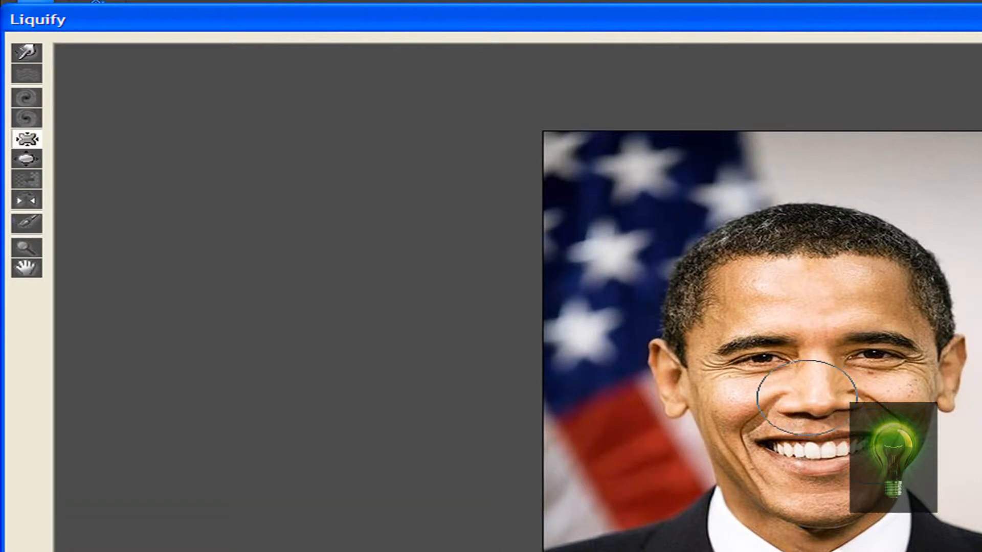
pyautogui.moveTo(802, 389); pyautogui.dragTo(909, 382)
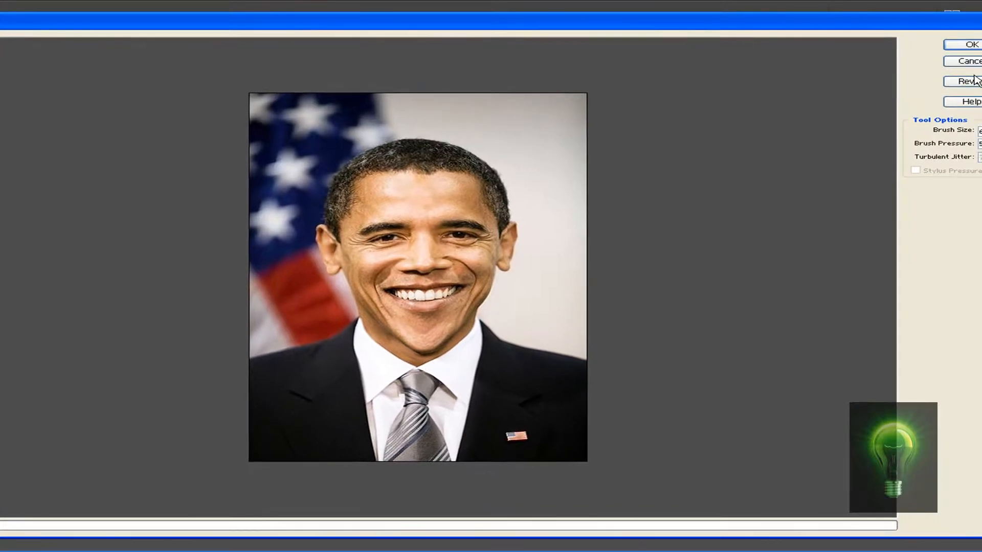
# Revert the trials, warp the left cheek, chin and right jaw with a different brush, and apply.
pyautogui.click(970, 81)
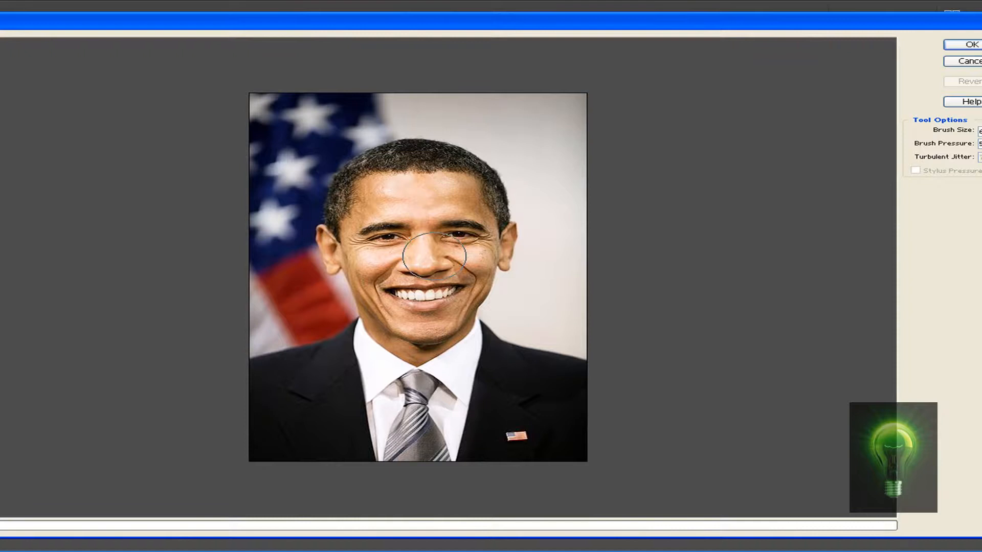
pyautogui.click(428, 265)
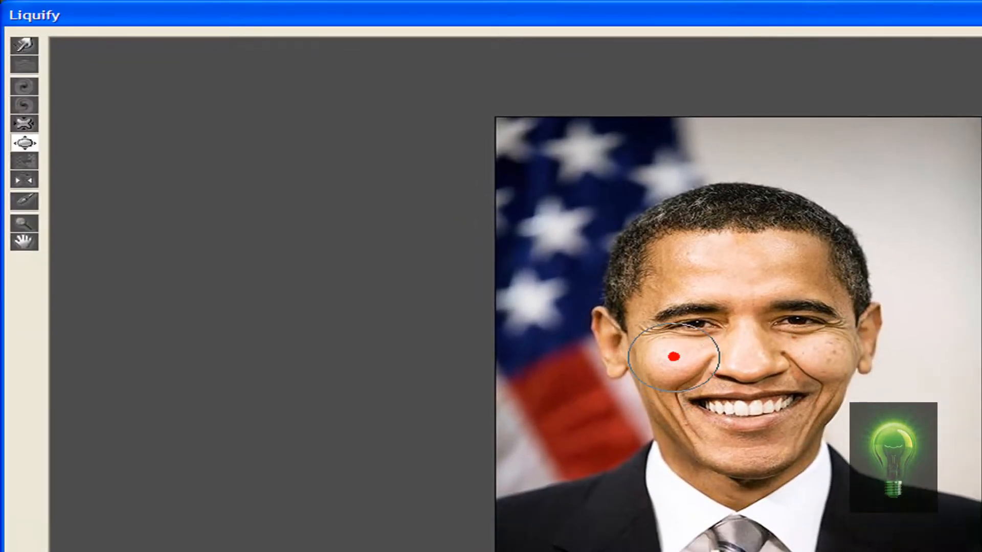
pyautogui.moveTo(692, 357); pyautogui.dragTo(723, 452)
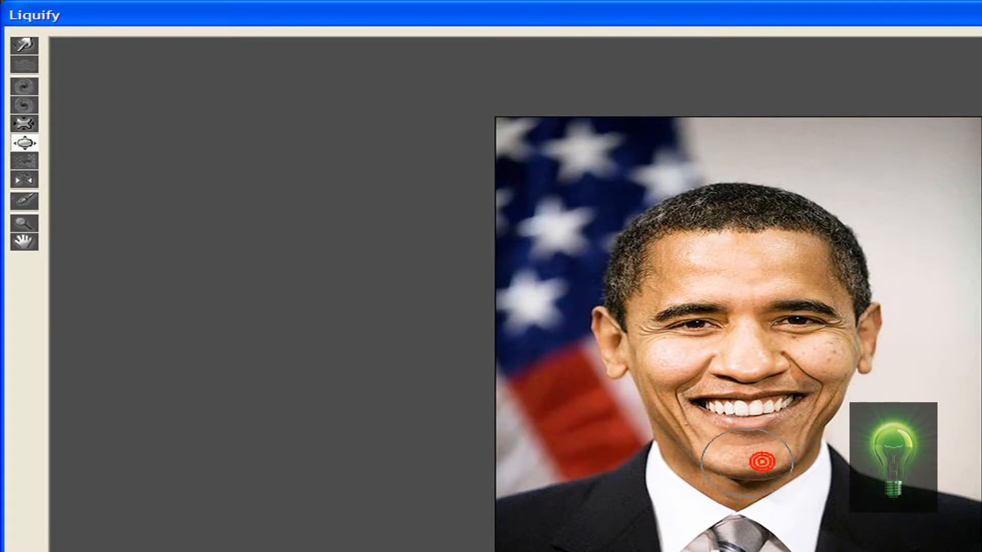
pyautogui.moveTo(761, 462); pyautogui.dragTo(683, 438)
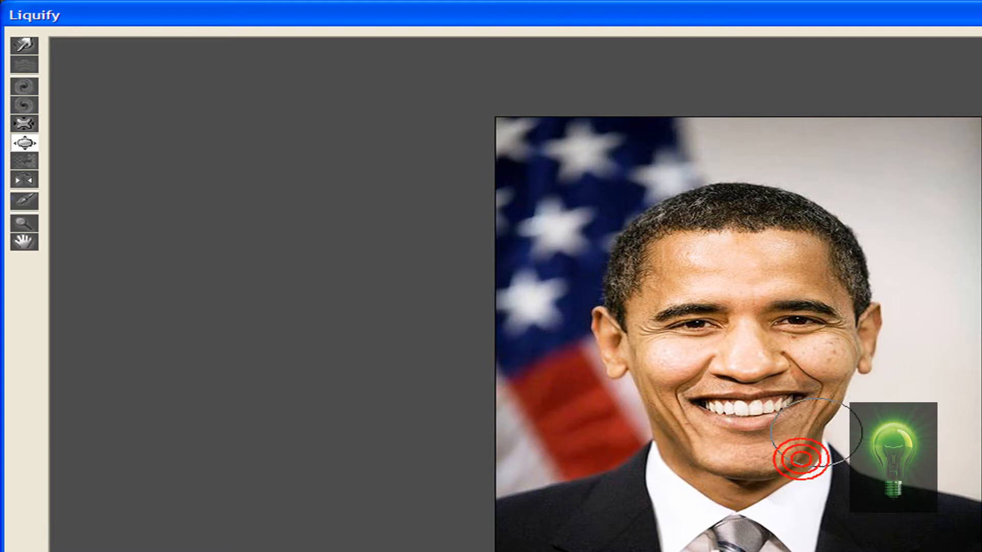
pyautogui.click(24, 65)
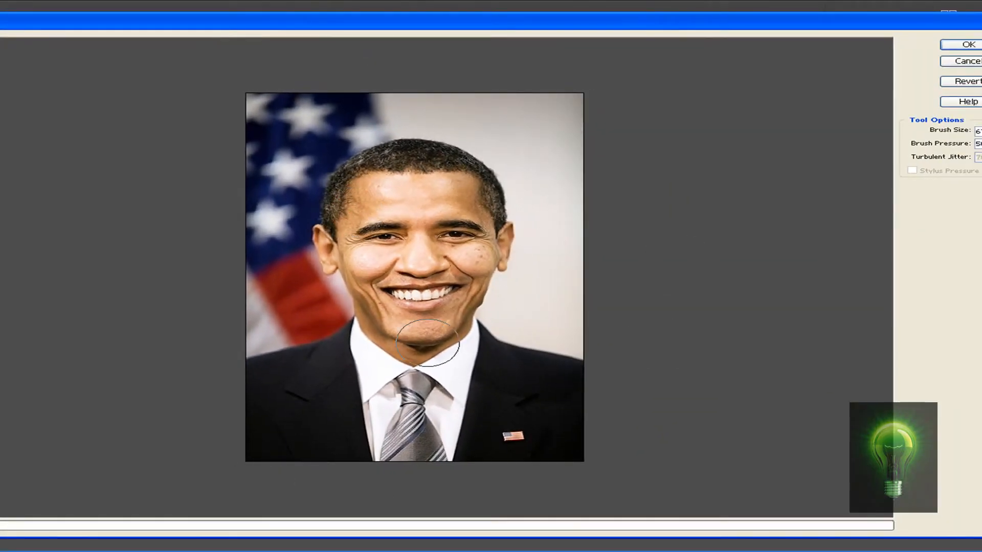
pyautogui.click(962, 44)
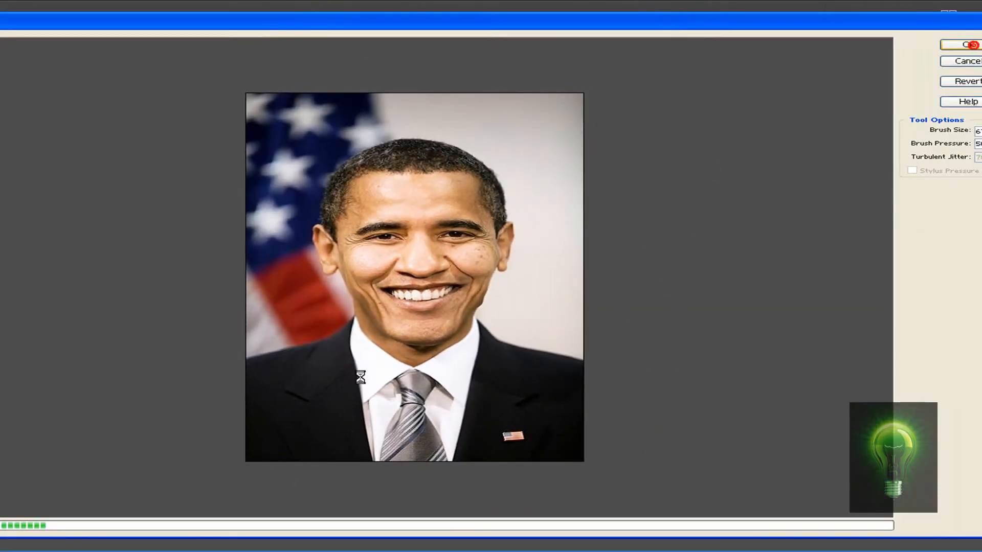